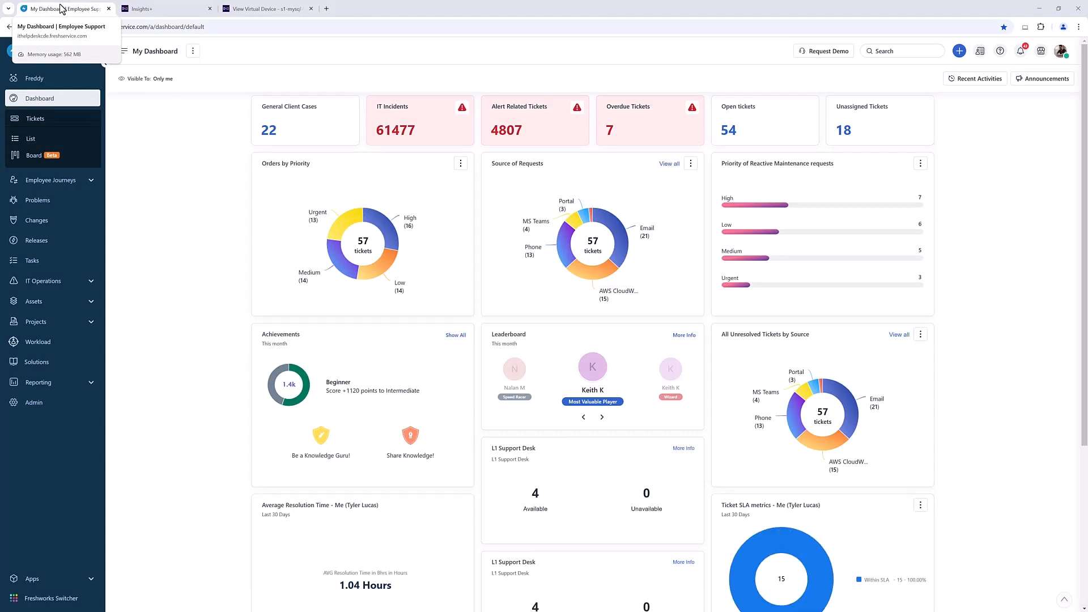
mouse_move(166, 9)
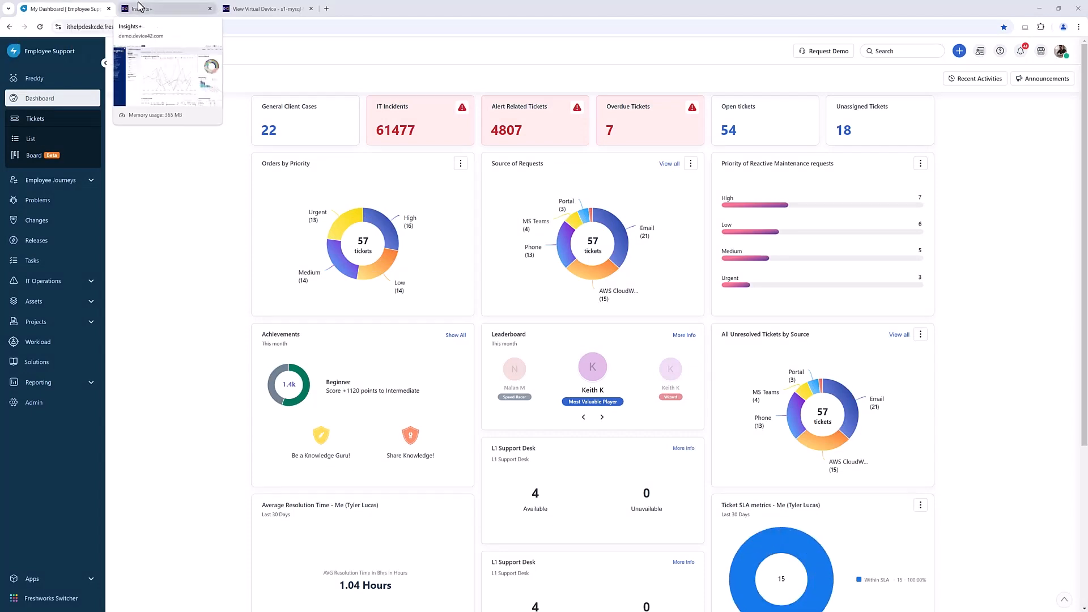
Switch to the Device42 Insights+ Infrastructure Analysis dashboard.
left_click(167, 9)
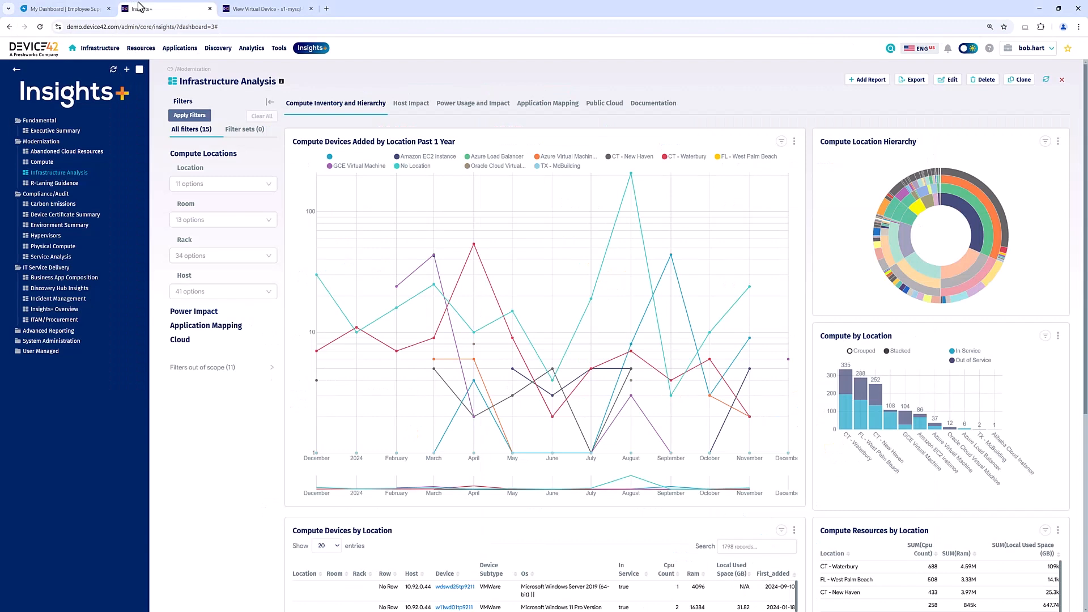
Open the Discovery menu and view the s1-mysql-9062.device42.pvt virtual device record.
left_click(218, 48)
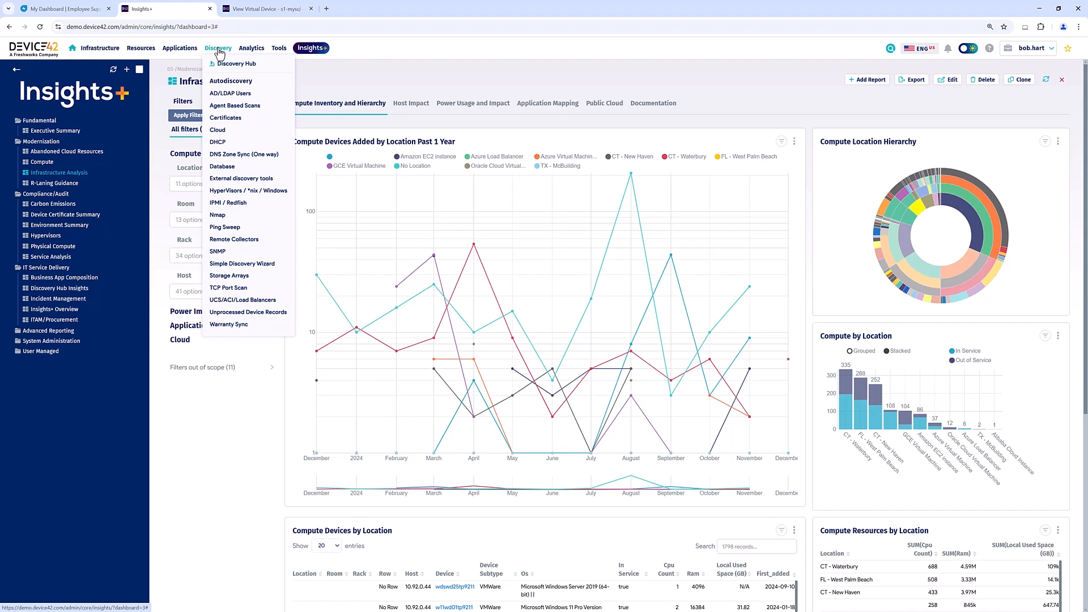
mouse_move(235, 41)
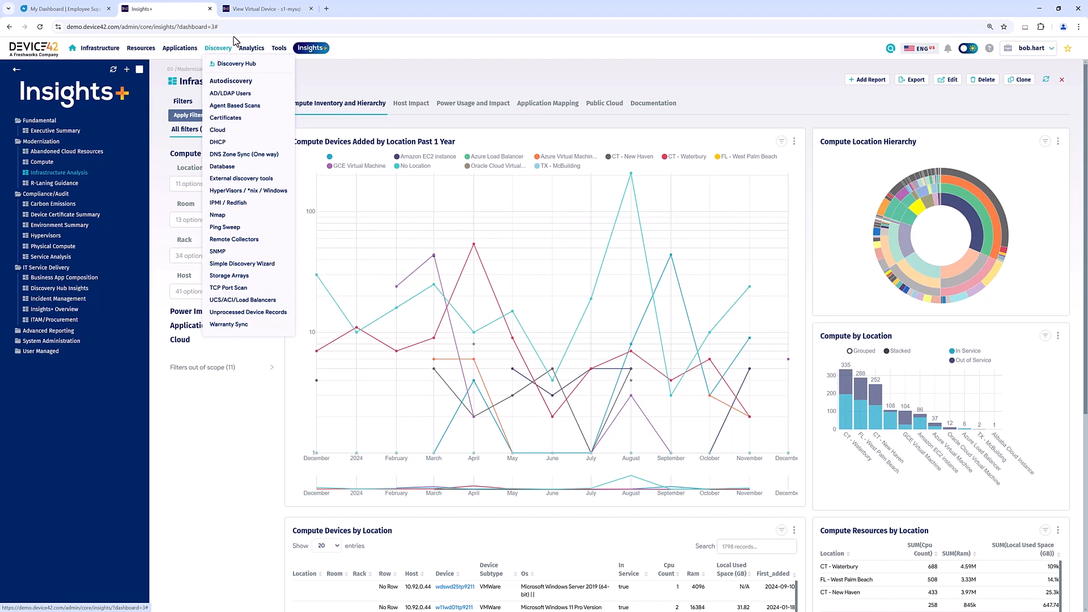
left_click(266, 9)
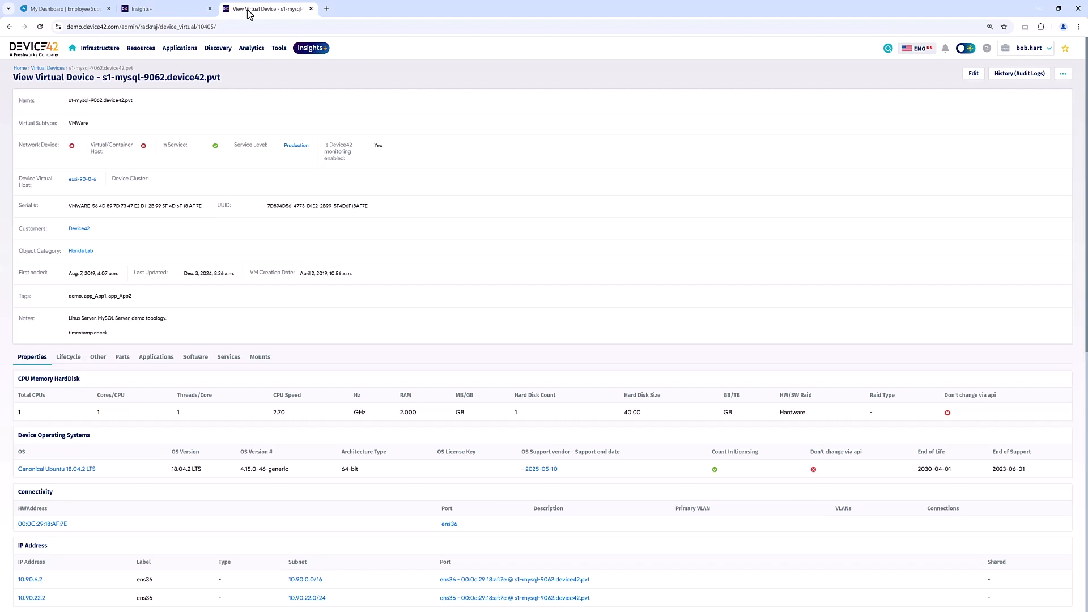
mouse_move(55, 301)
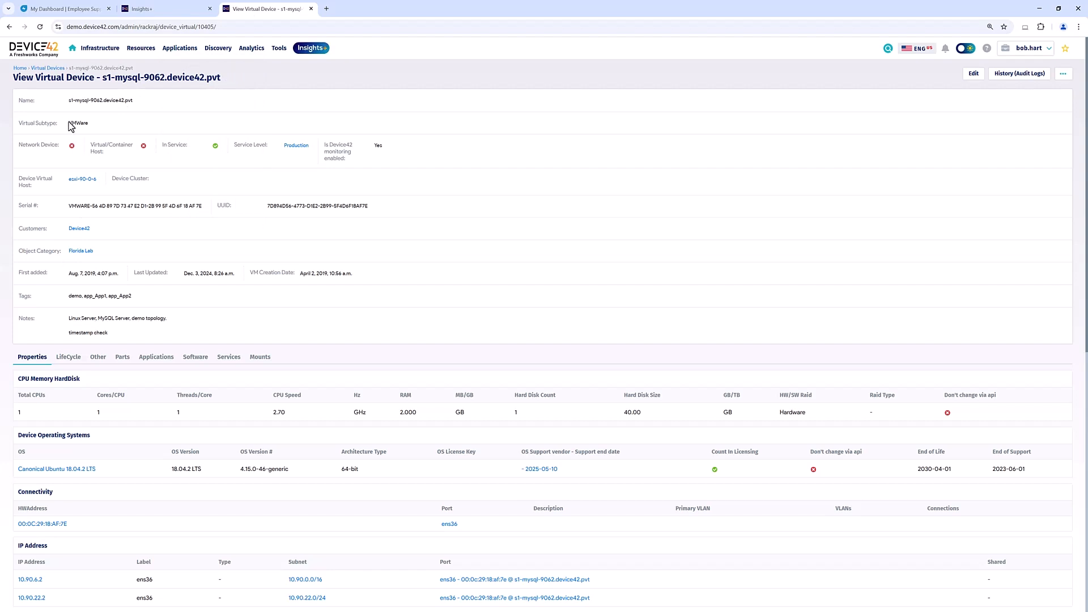
mouse_move(82, 187)
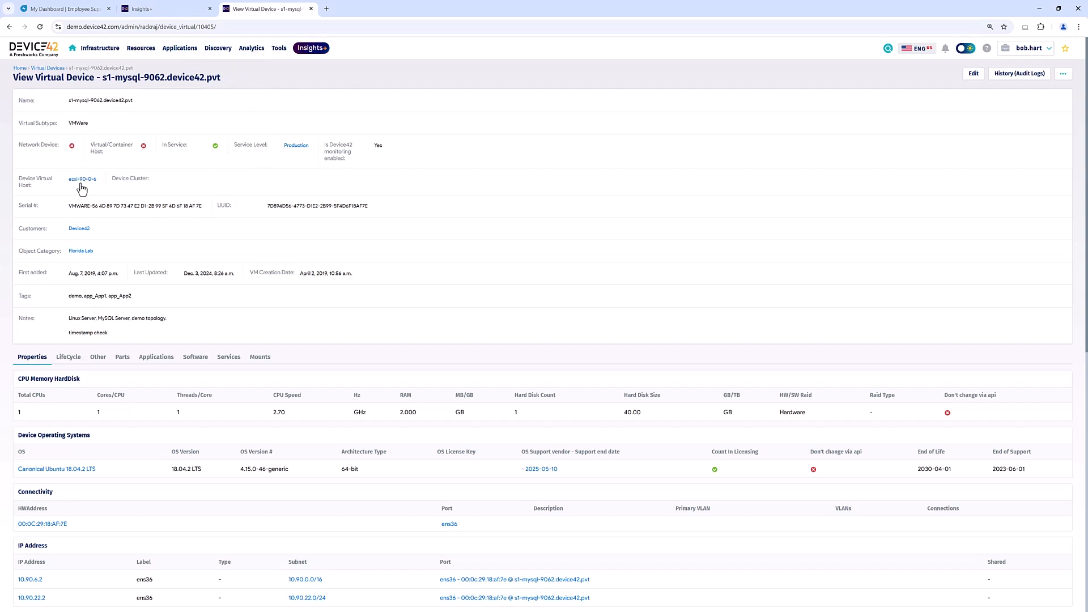
mouse_move(52, 402)
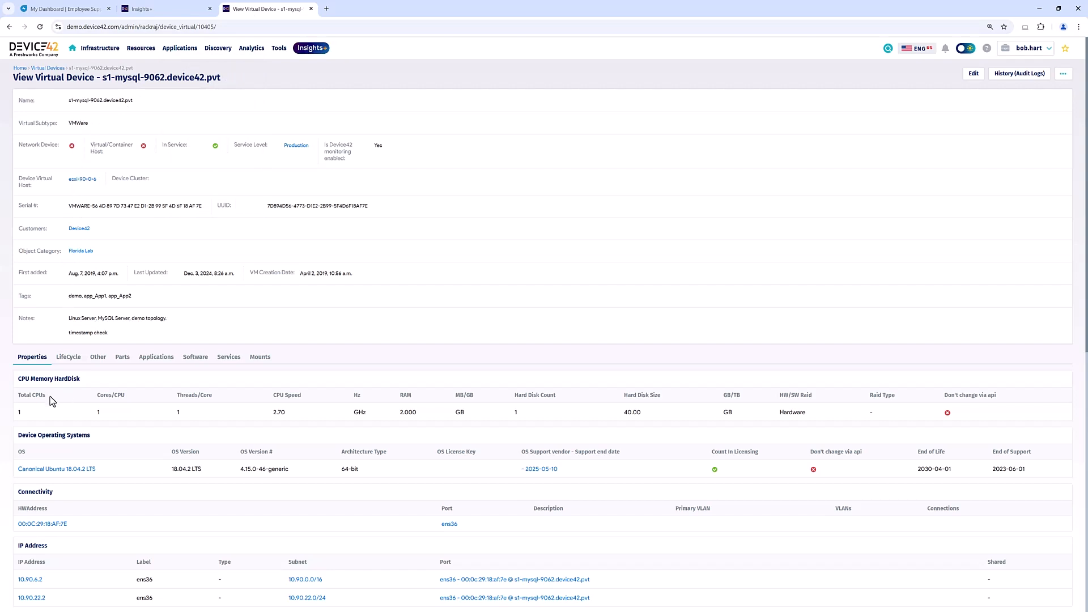
mouse_move(57, 432)
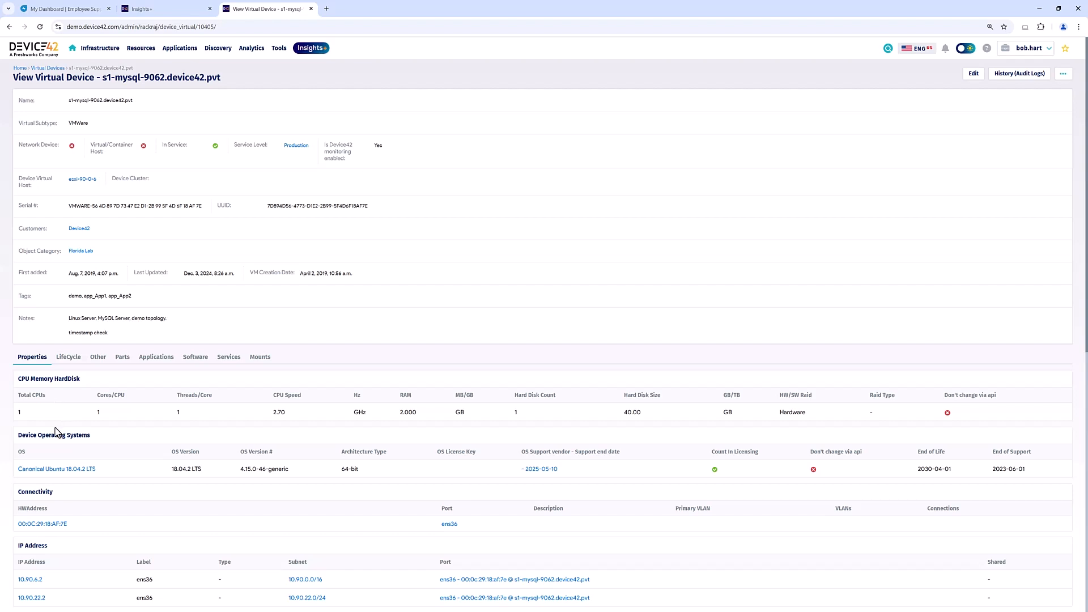
mouse_move(89, 510)
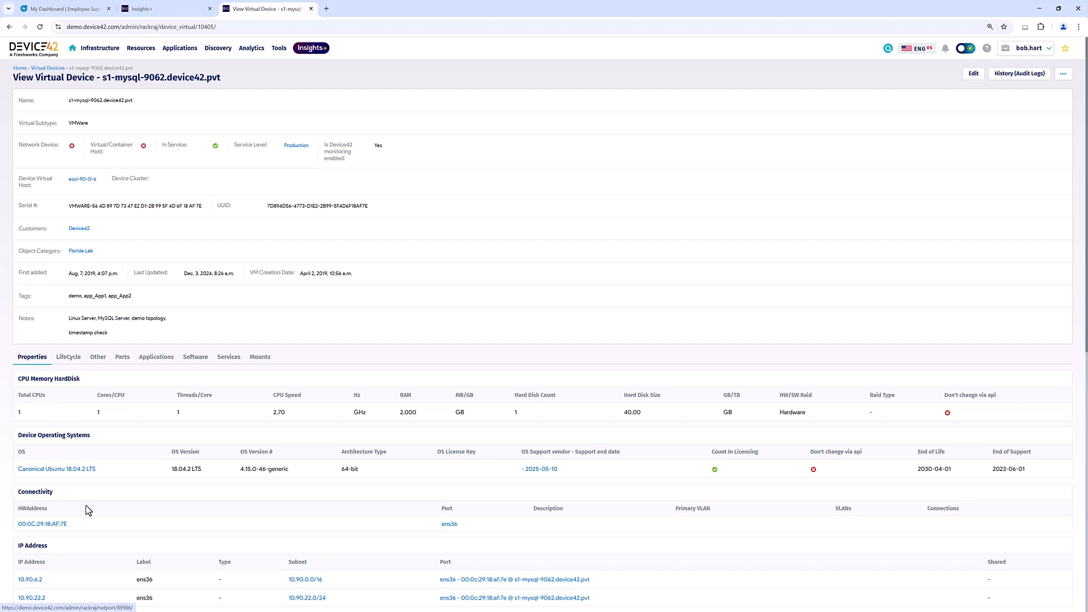
mouse_move(229, 357)
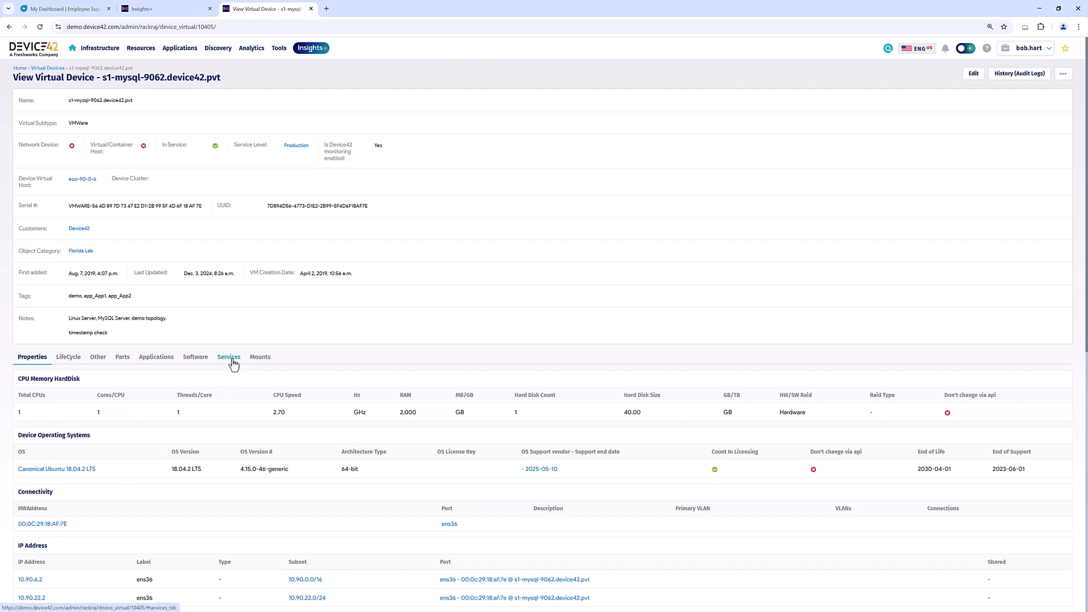
Review the device's services, installed software and business applications, then return to Freshservice.
left_click(229, 356)
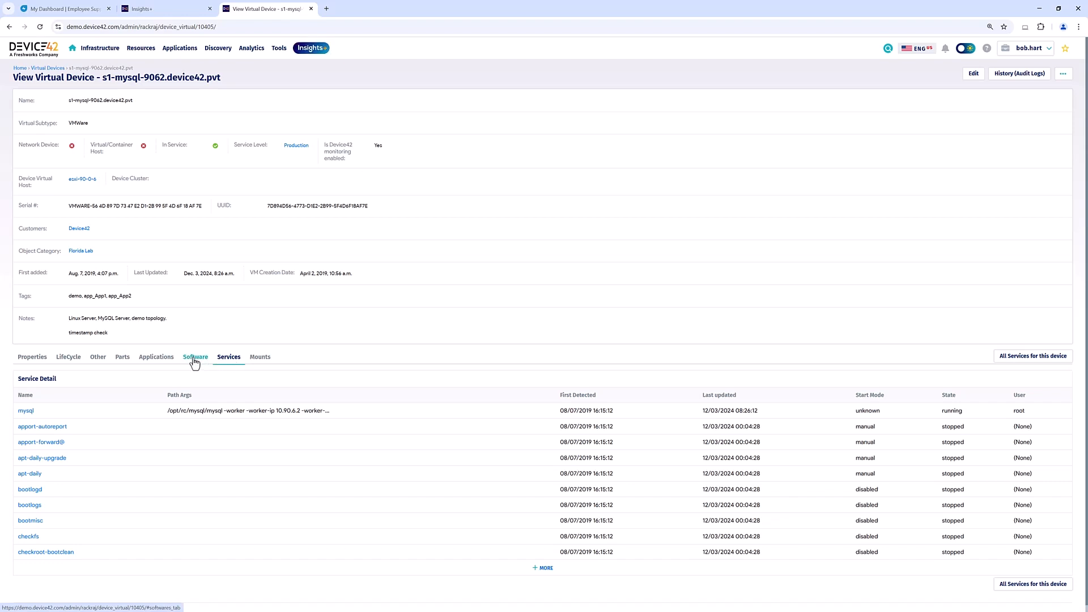
left_click(196, 357)
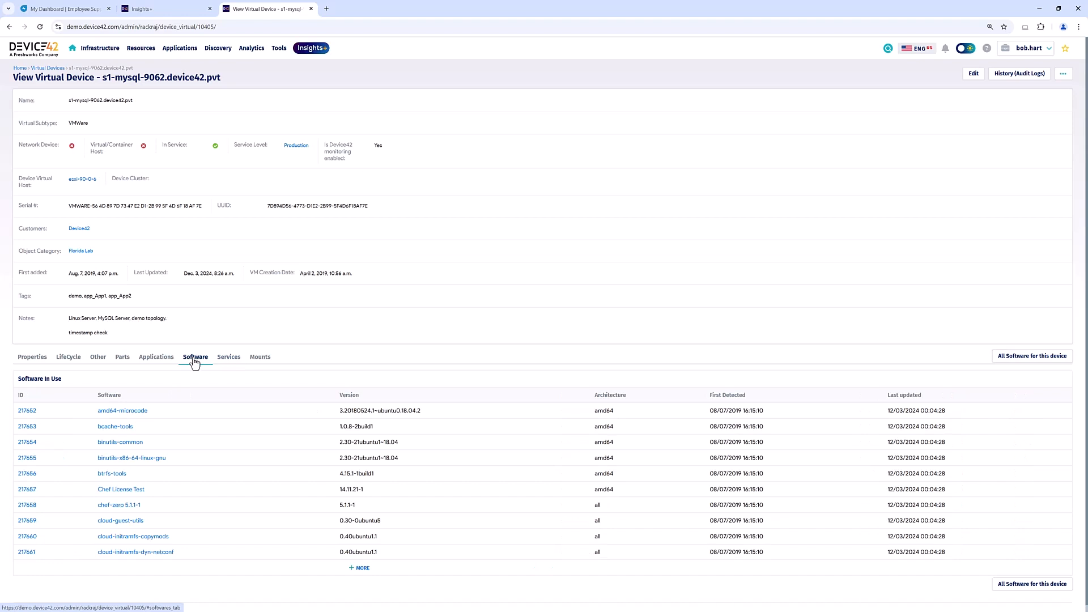
left_click(156, 357)
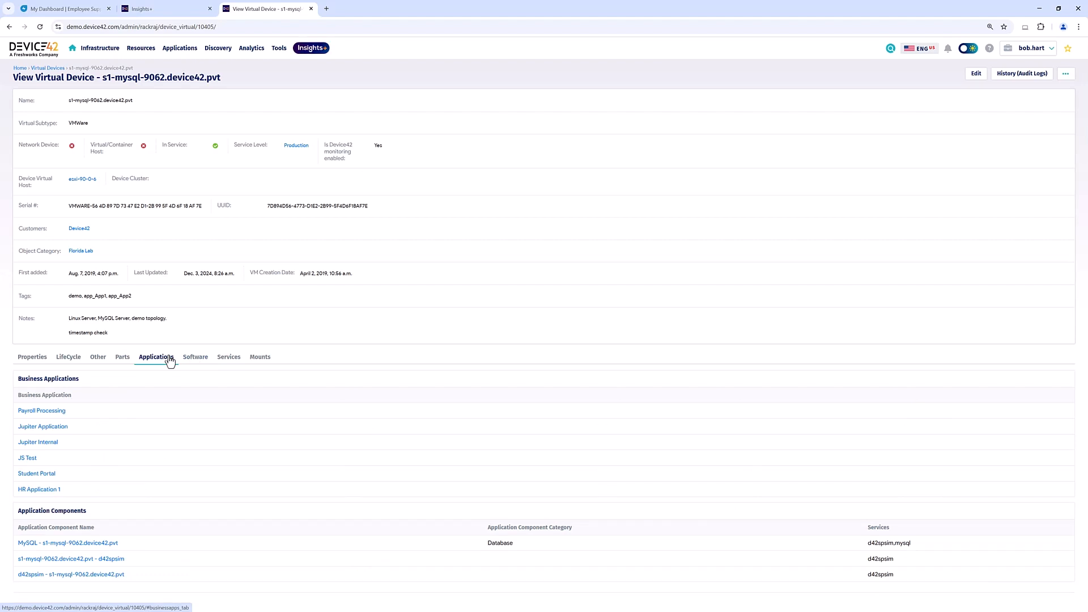
left_click(63, 9)
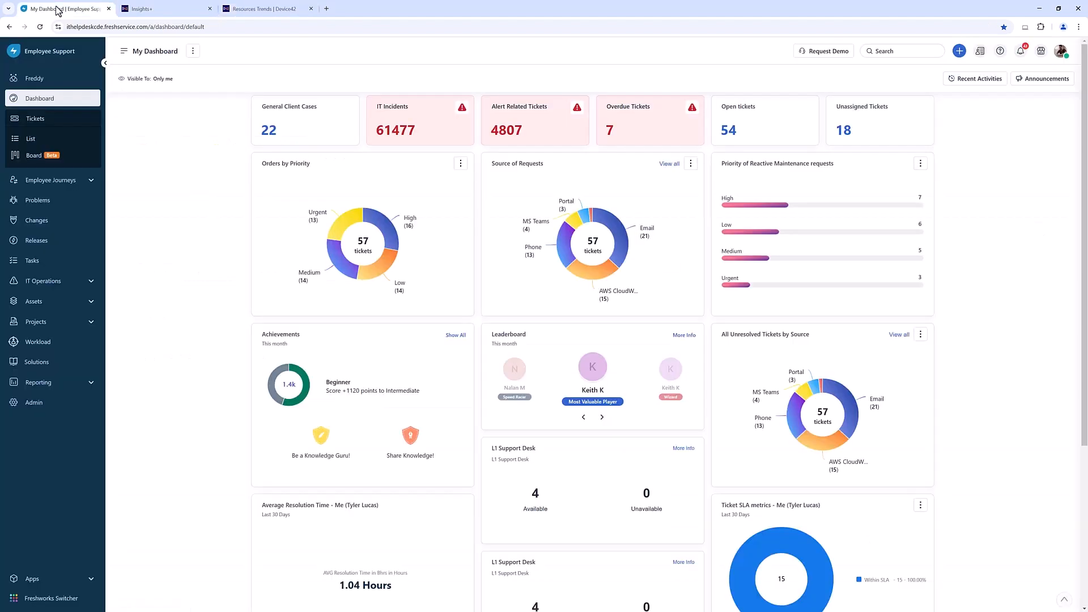
mouse_move(38, 301)
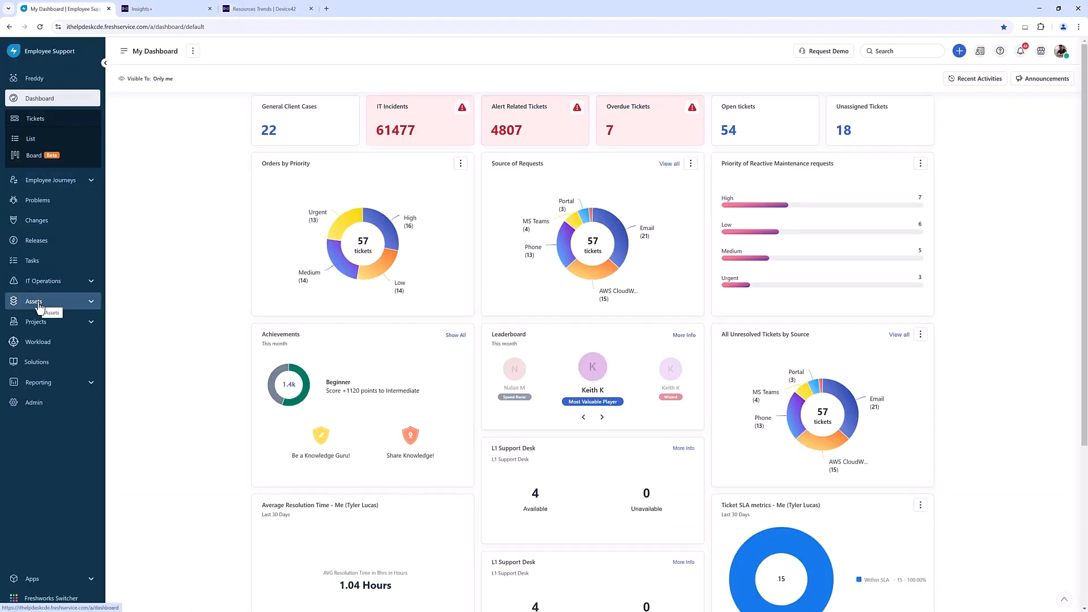
Open the Calendar Service business service record from the asset inventory.
left_click(33, 300)
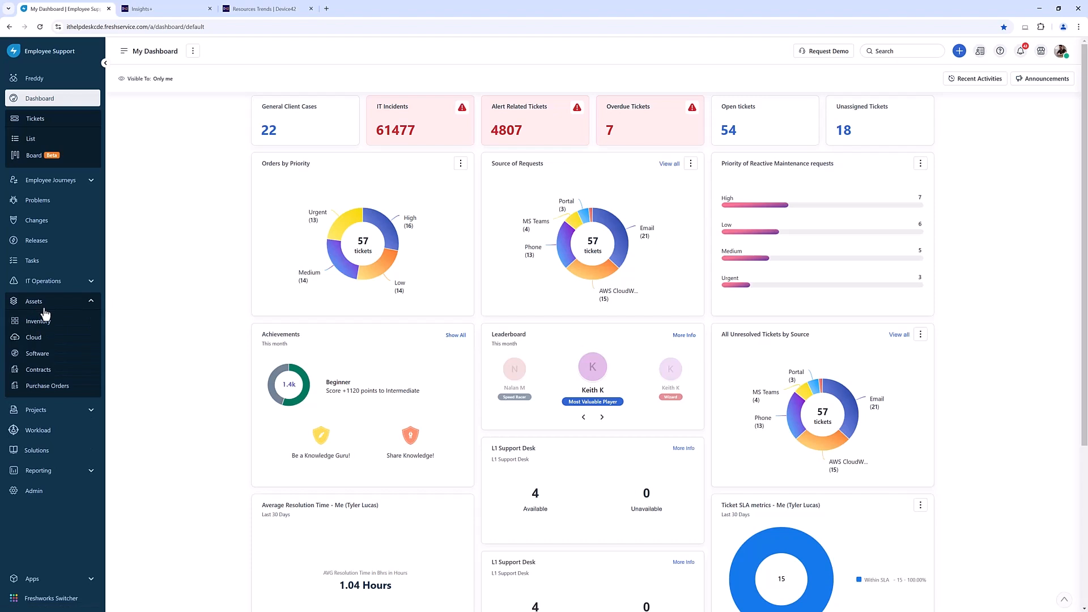
left_click(33, 300)
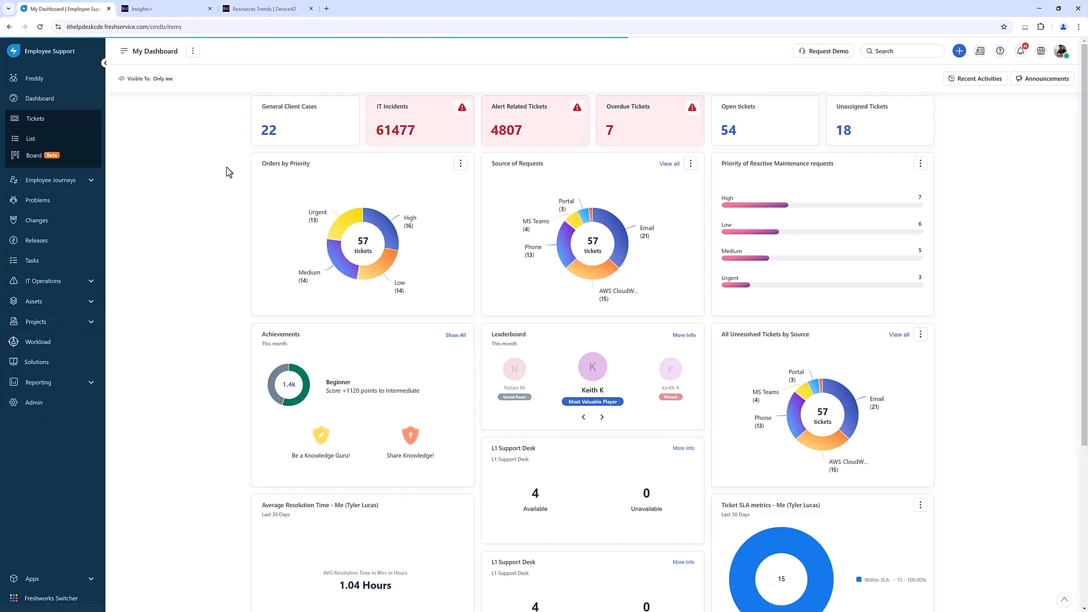
left_click(33, 301)
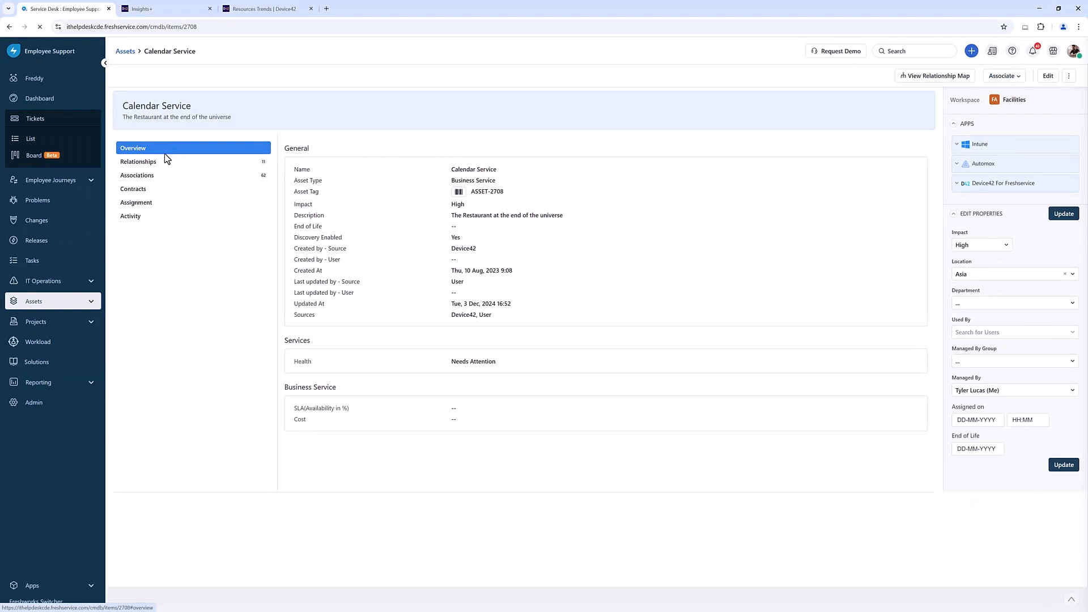
View the Calendar Service's relationship map with its hosting servers including s1-mysql-9062.
left_click(137, 161)
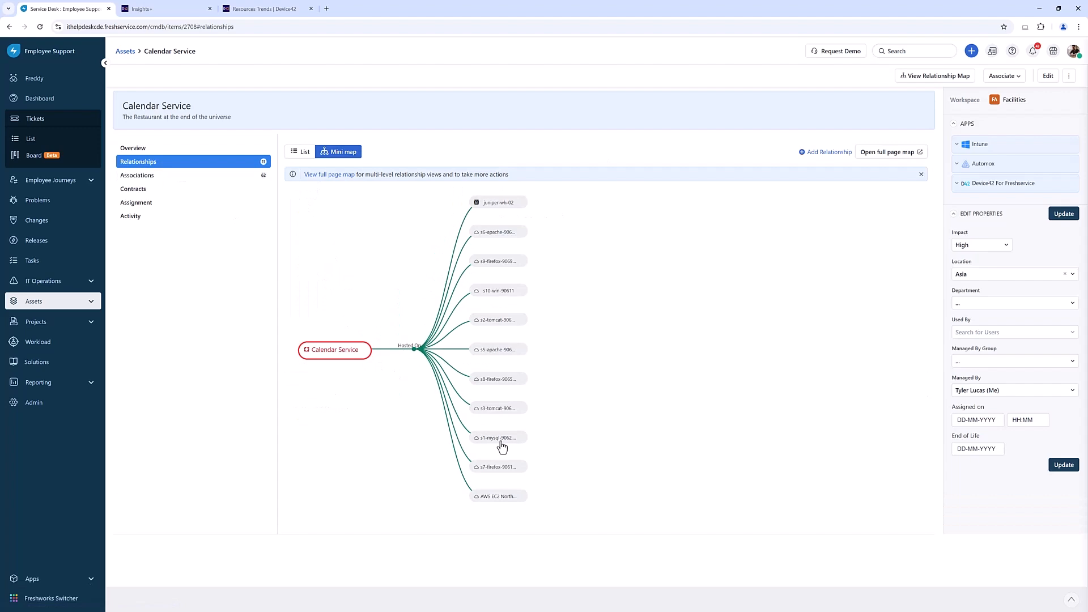
mouse_move(928, 84)
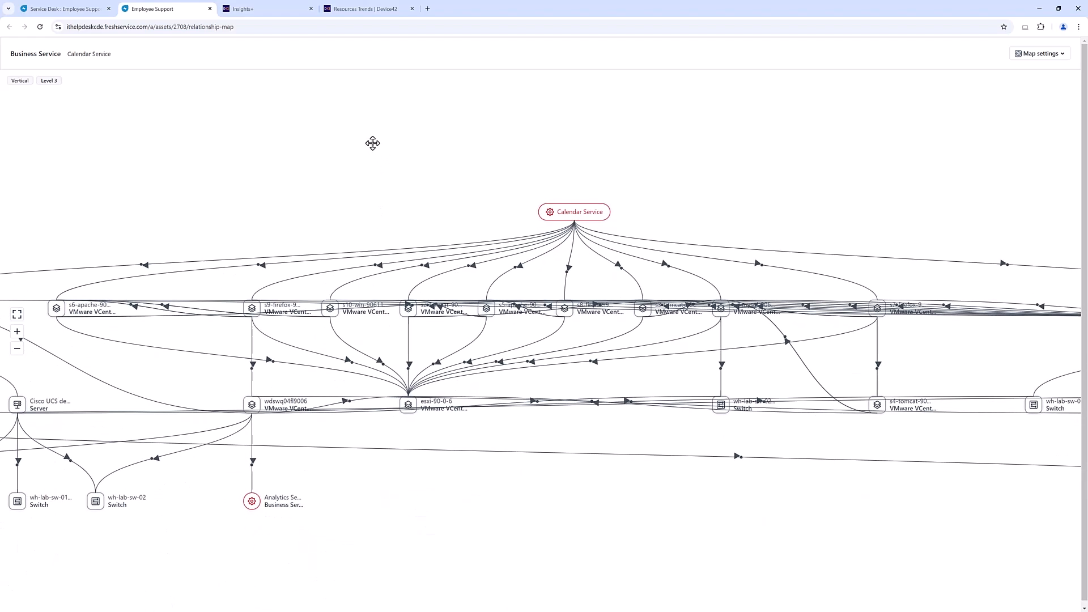
mouse_move(161, 6)
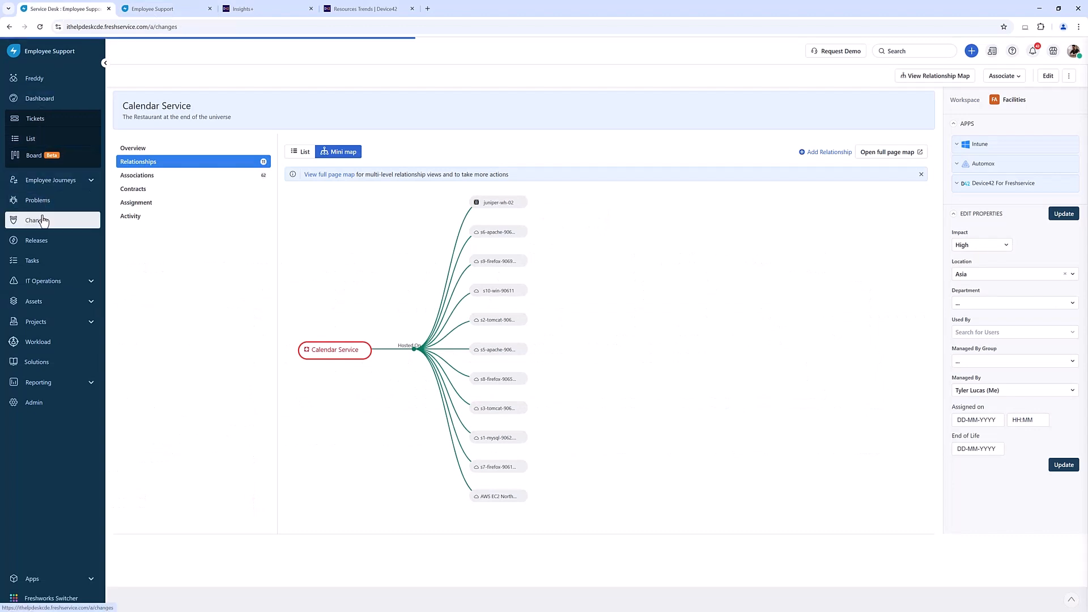
Show the six impacted business services of change CHN-92, Monthly server upgrade SQL.
left_click(33, 220)
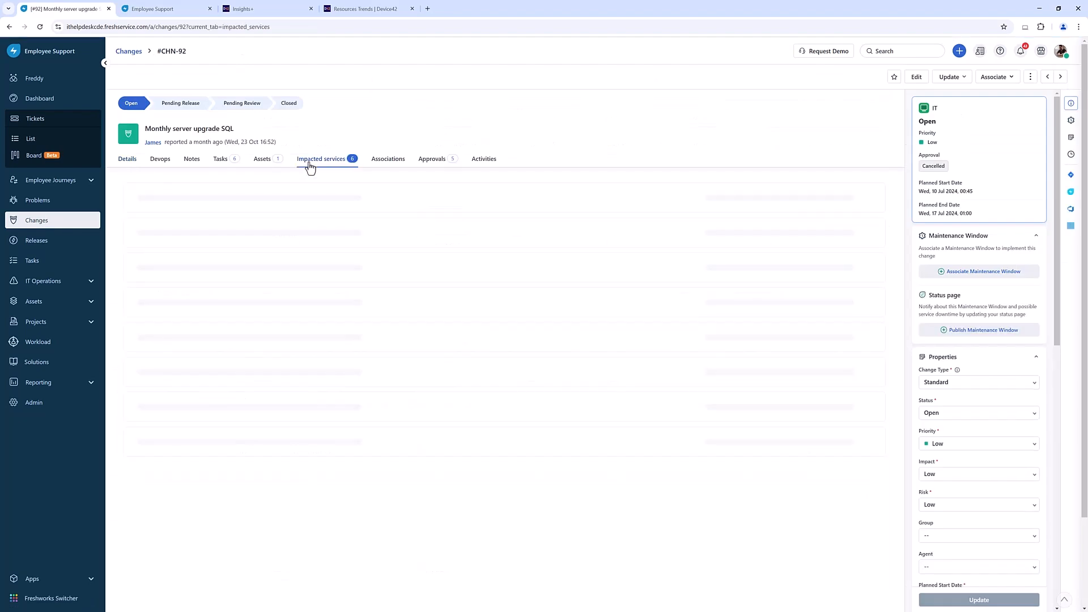
left_click(322, 158)
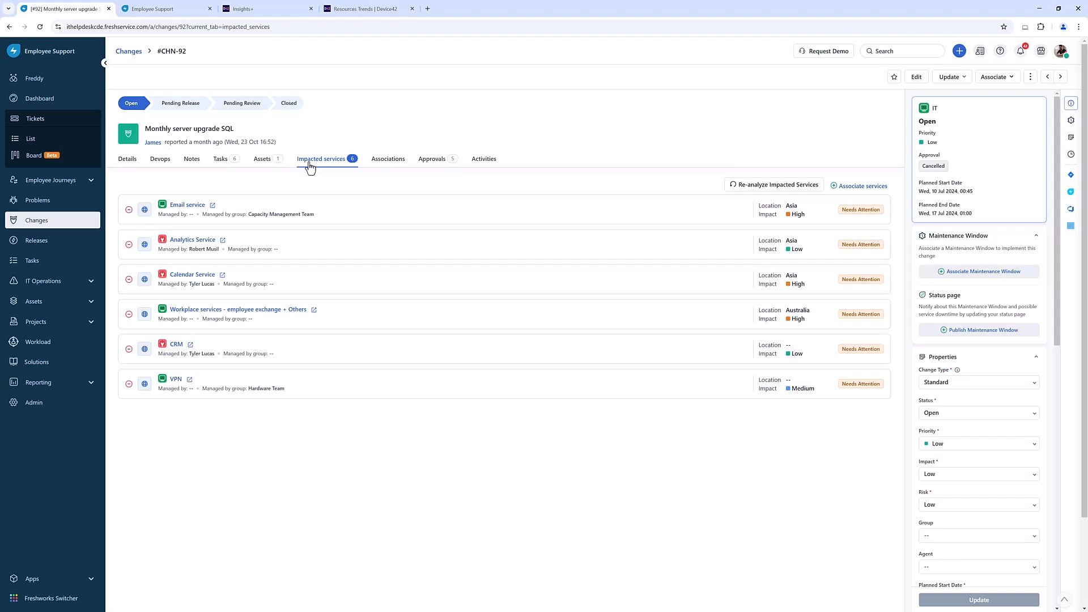
mouse_move(176, 212)
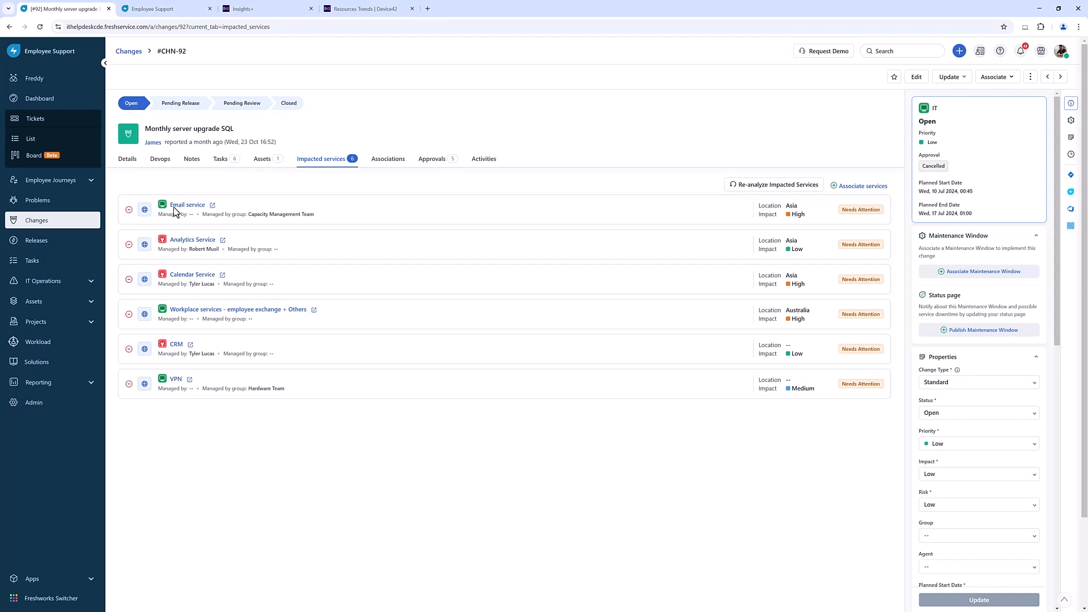
mouse_move(296, 293)
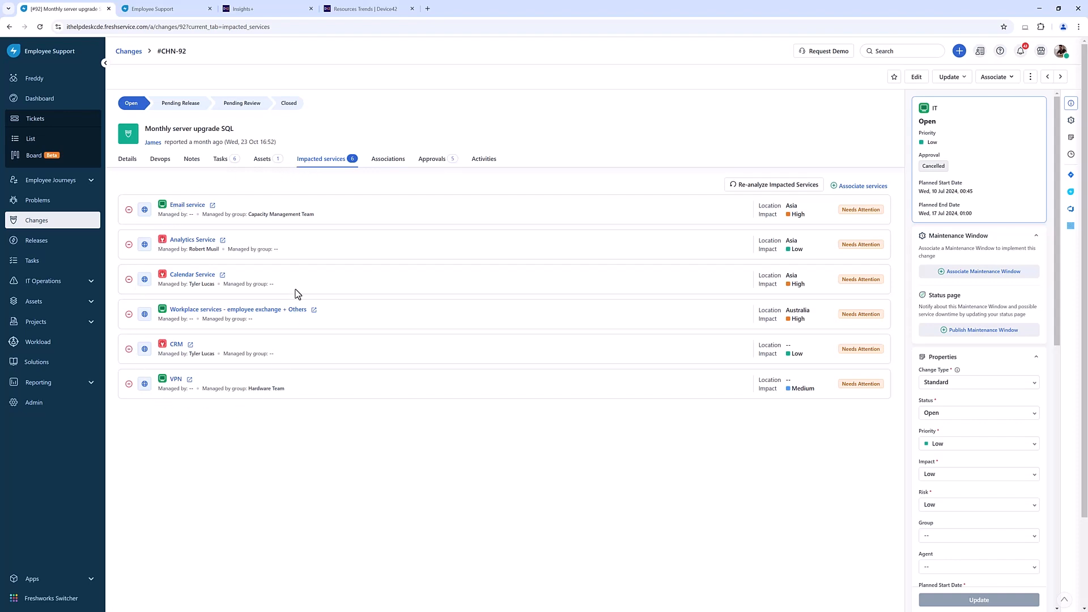